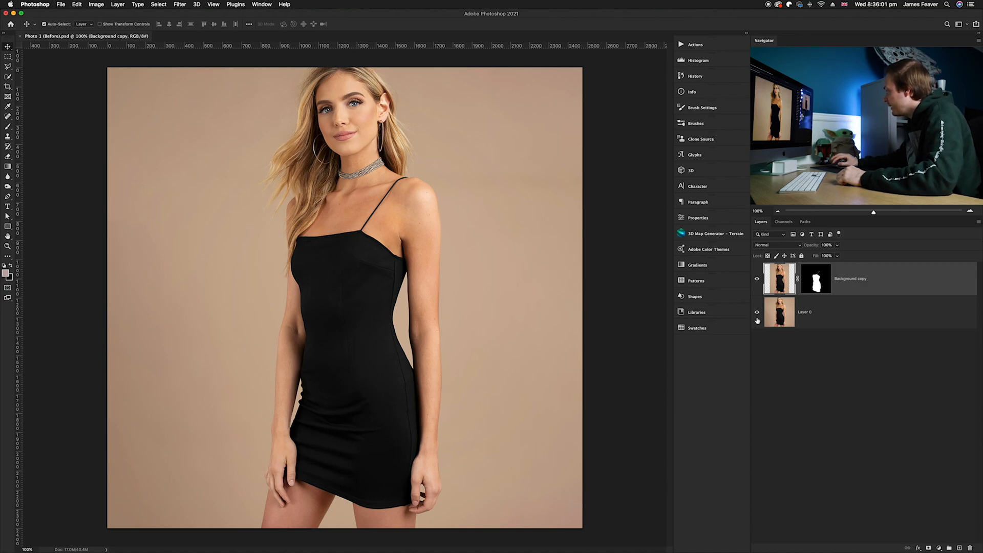
Add a dark grey (404040) Solid Color fill layer above the masked dress layer.
{"action": "left_click", "coordinate": [757, 312]}
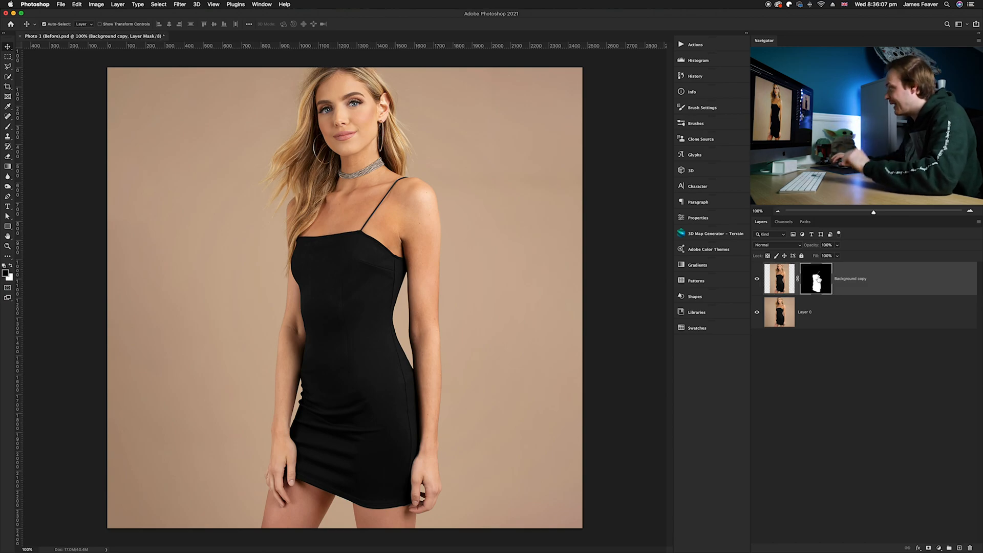
{"action": "left_click", "coordinate": [780, 279]}
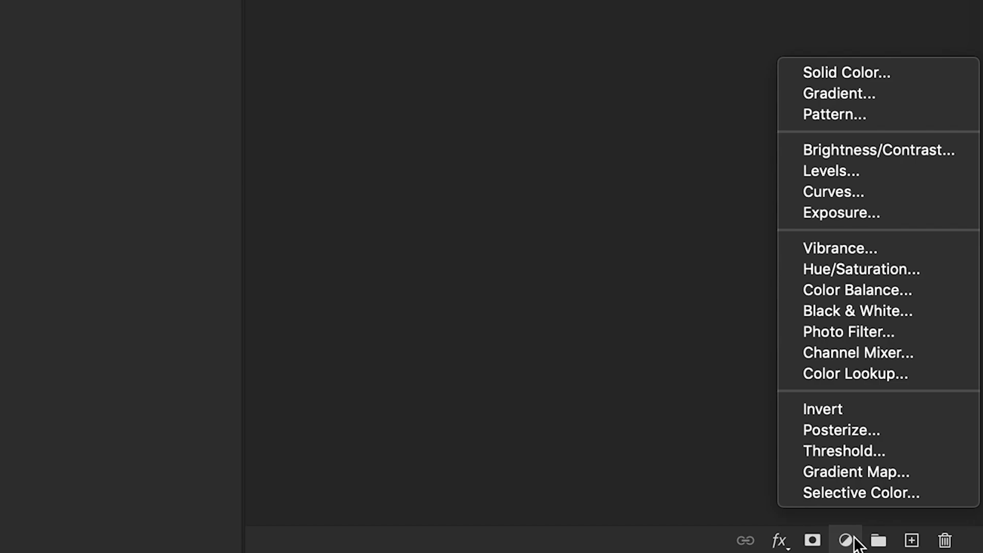
{"action": "mouse_move", "coordinate": [852, 82]}
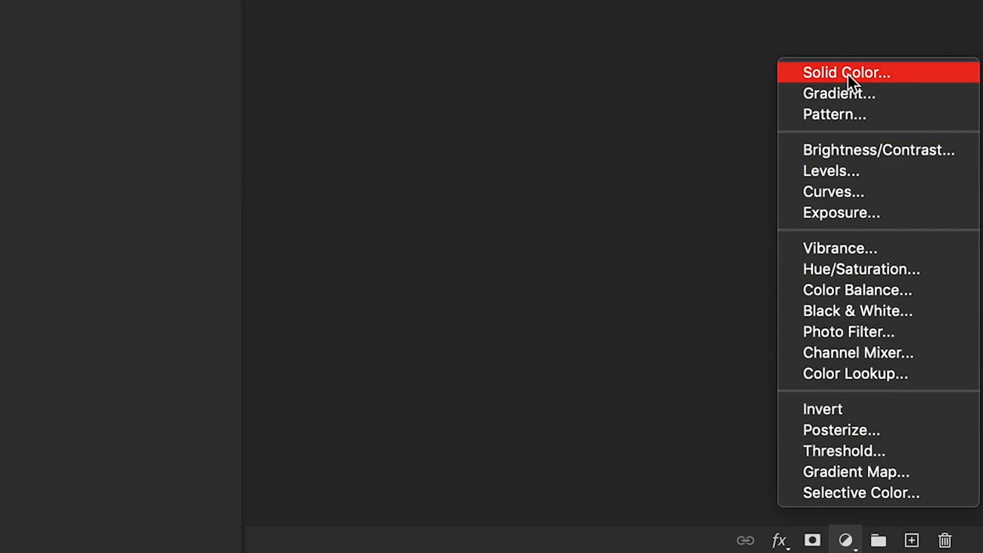
{"action": "left_click", "coordinate": [847, 72]}
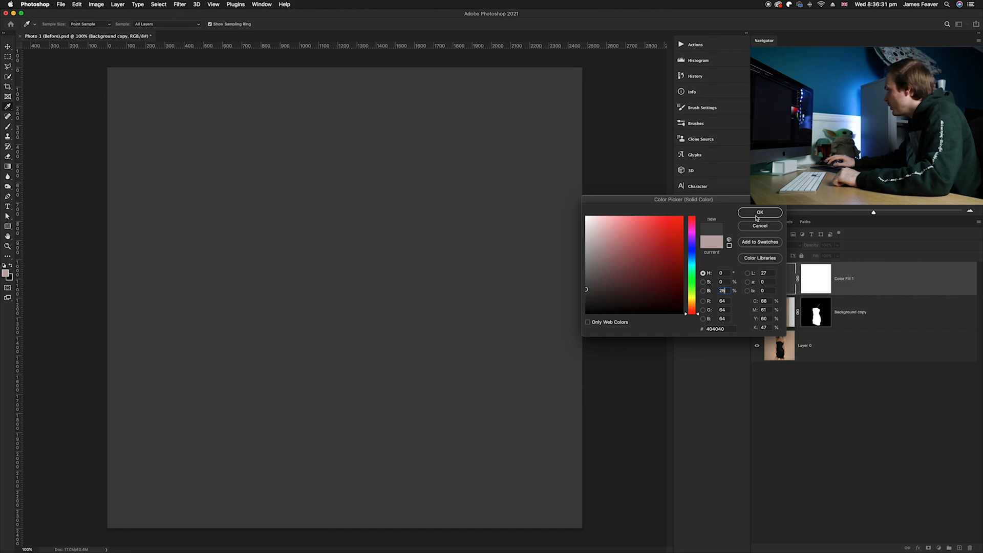
{"action": "left_click", "coordinate": [760, 213]}
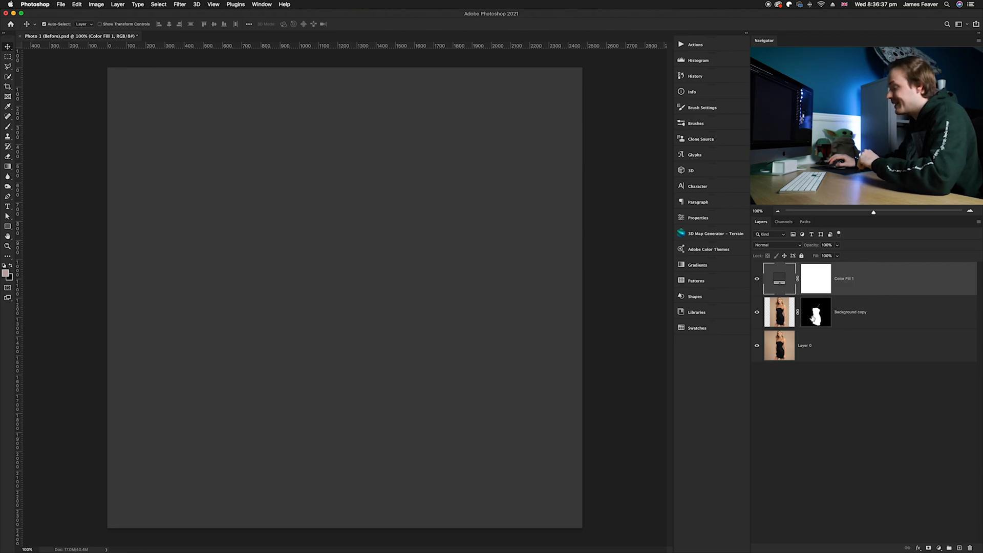
{"action": "mouse_move", "coordinate": [815, 312]}
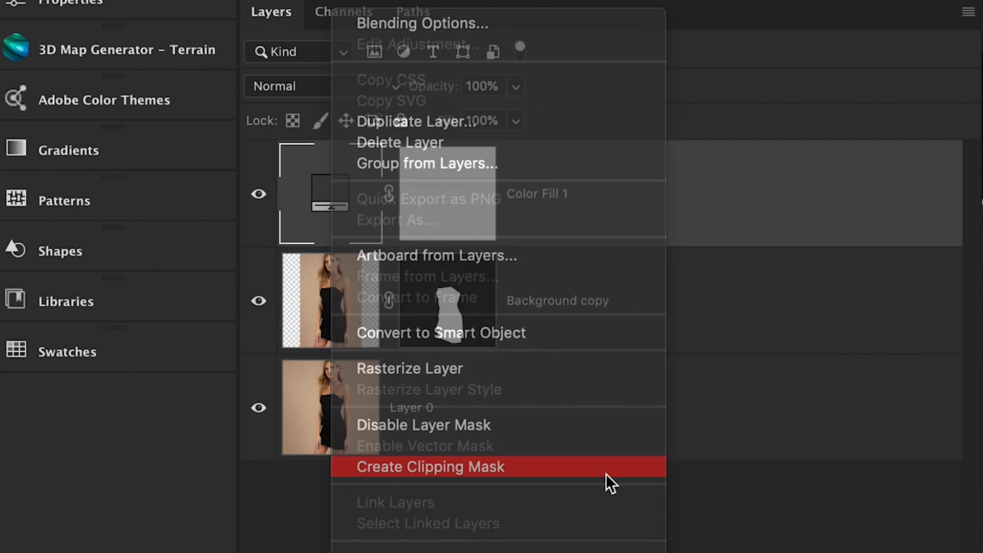
Clip the Color Fill 1 layer to the dress layer so only the dress turns grey.
{"action": "left_click", "coordinate": [430, 467]}
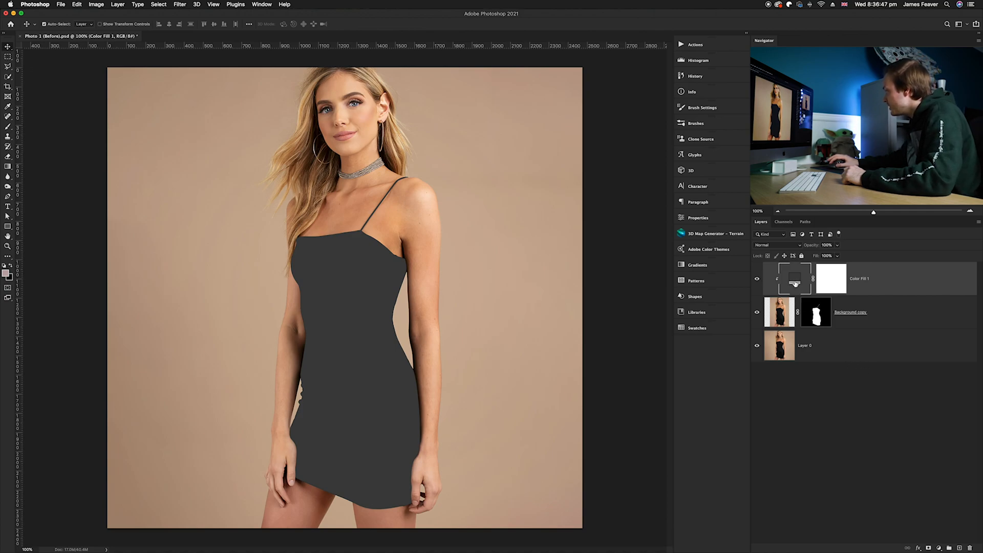
{"action": "mouse_move", "coordinate": [793, 279]}
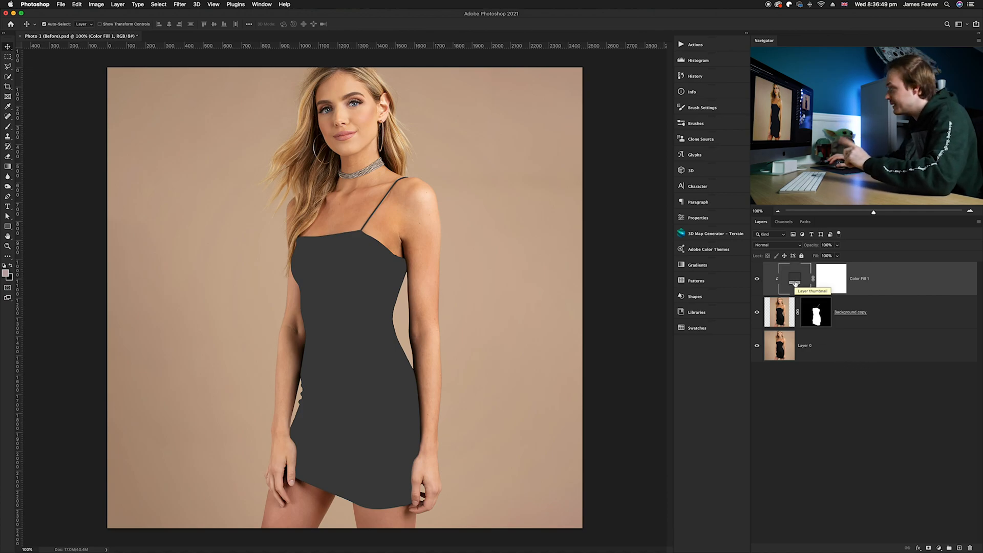
Switch the clipped grey fill layer to Divide blend mode to lighten the dress.
{"action": "left_click", "coordinate": [777, 245]}
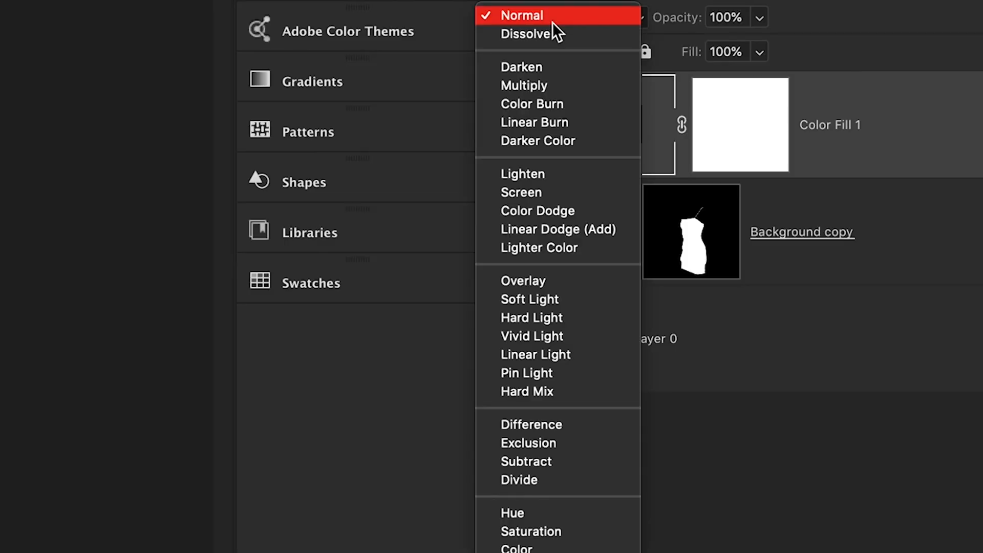
{"action": "mouse_move", "coordinate": [532, 488]}
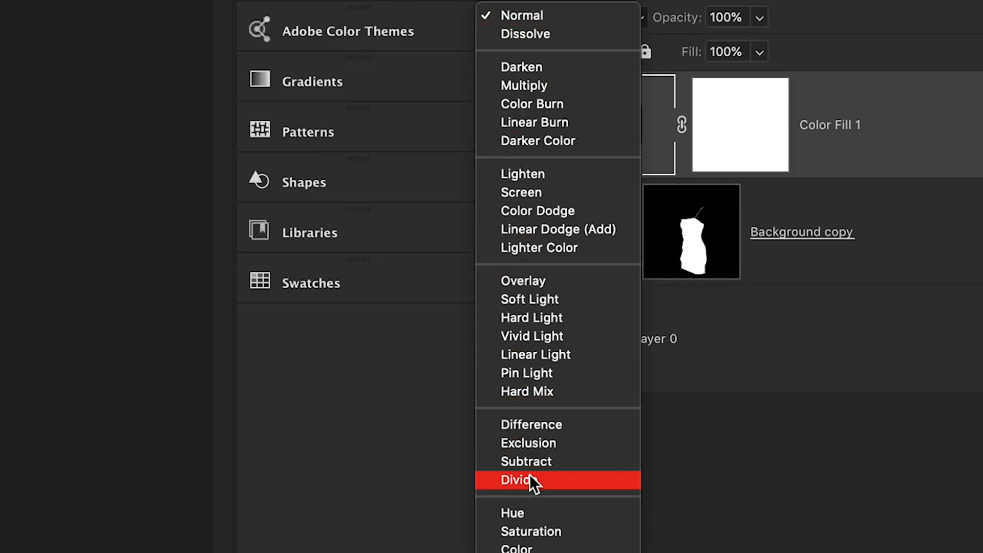
{"action": "left_click", "coordinate": [522, 480]}
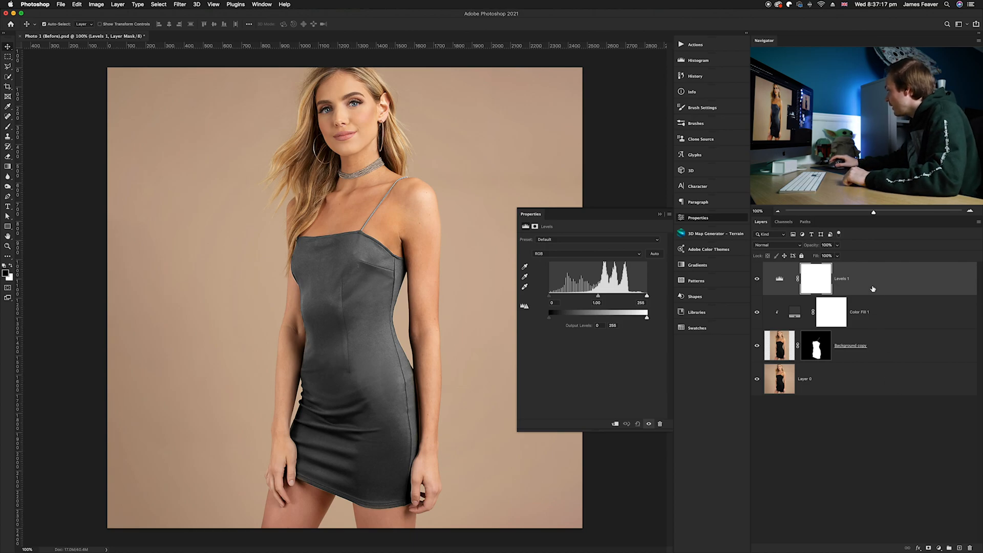
Clip the new Levels adjustment layer to the dress via Create Clipping Mask.
{"action": "right_click", "coordinate": [815, 346]}
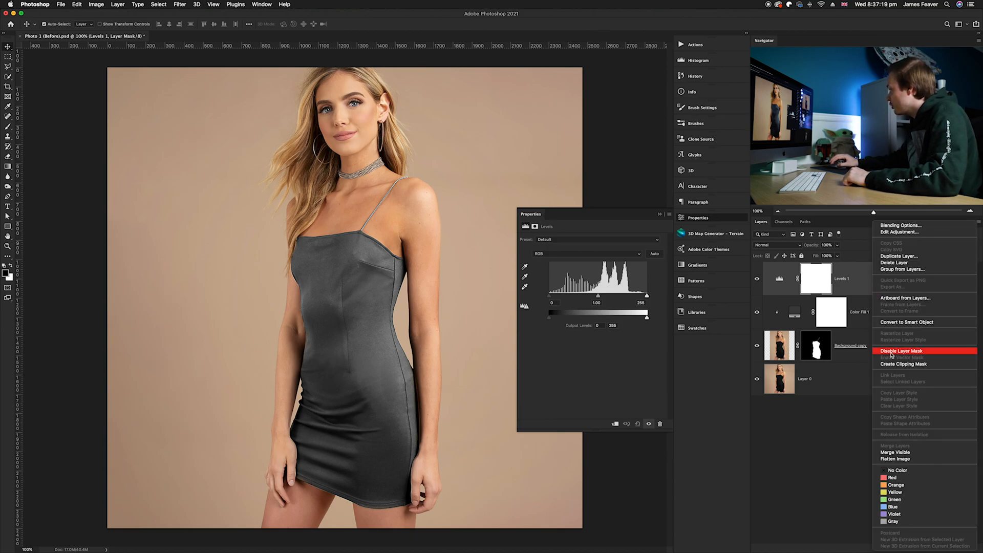
{"action": "left_click", "coordinate": [901, 350]}
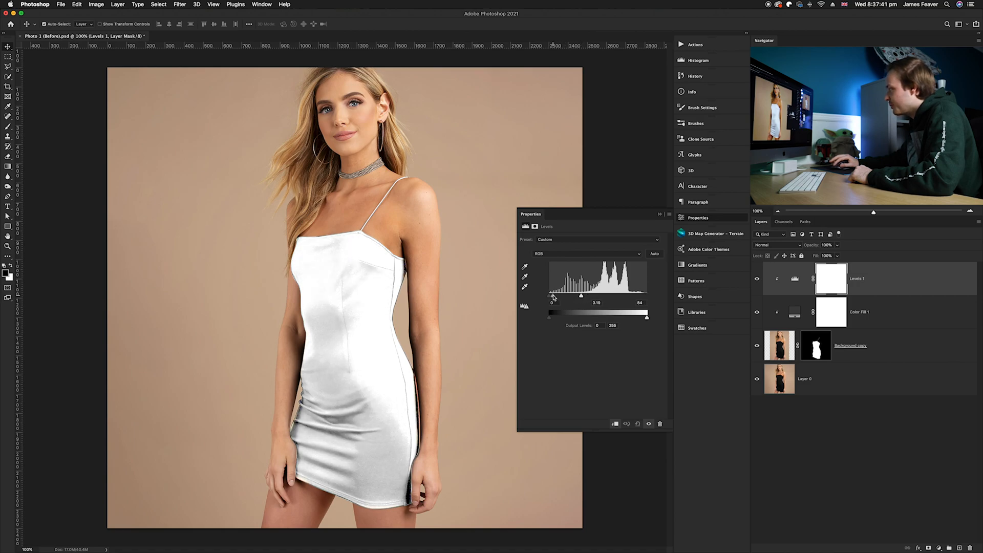
Ease the Levels midtone slider to leave the dress bright white, then close Properties.
{"action": "left_click_drag", "start_coordinate": [583, 295], "coordinate": [583, 295]}
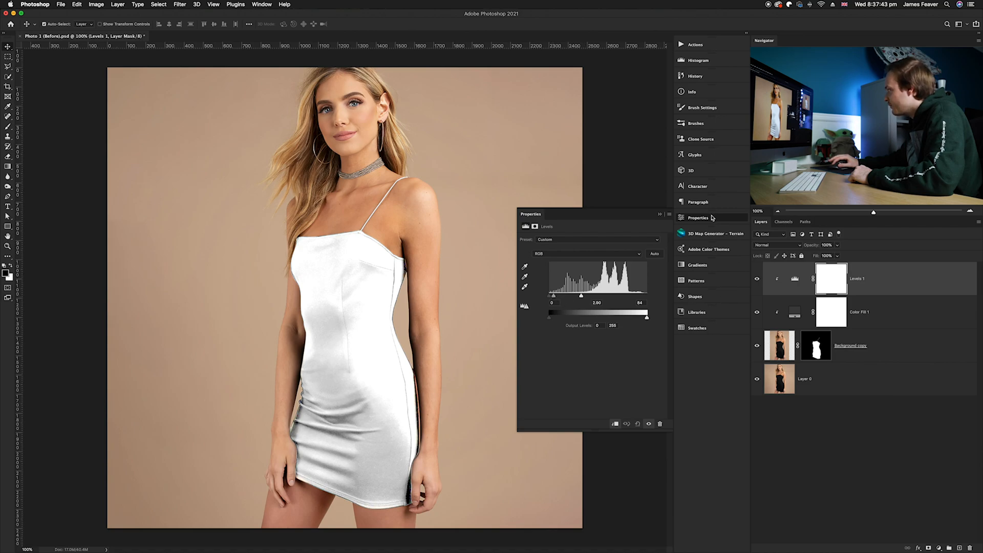
{"action": "left_click", "coordinate": [659, 214]}
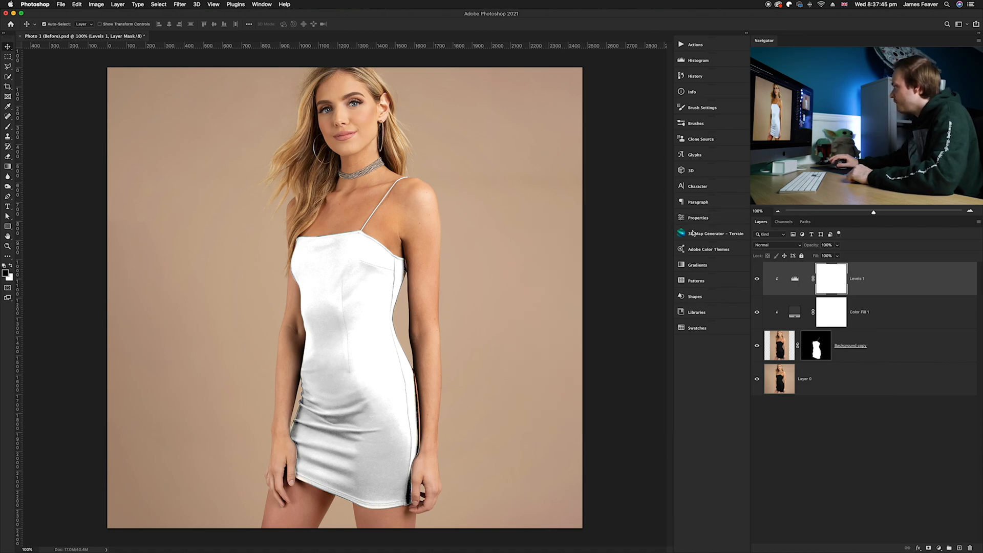